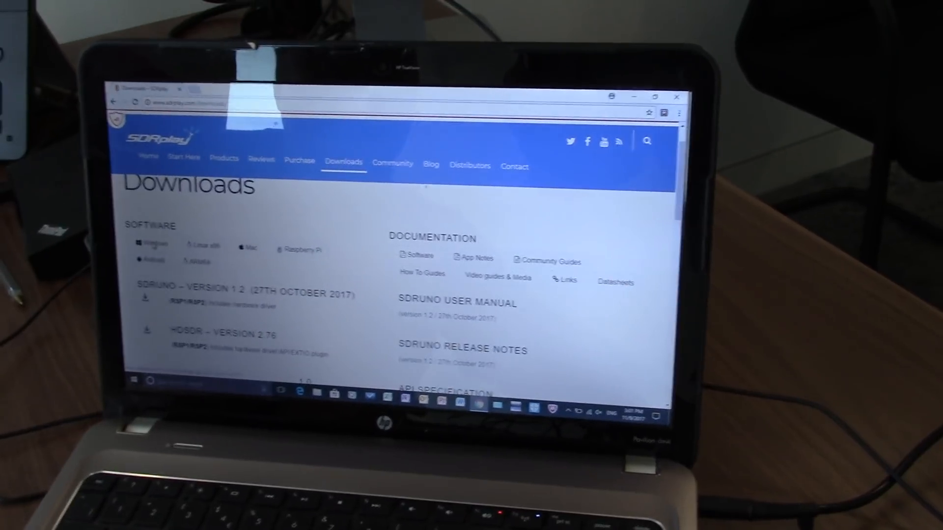
Step: Scroll the SDRplay Downloads page to the Windows SDRuno version 1.2 listing
scroll(down, 3)
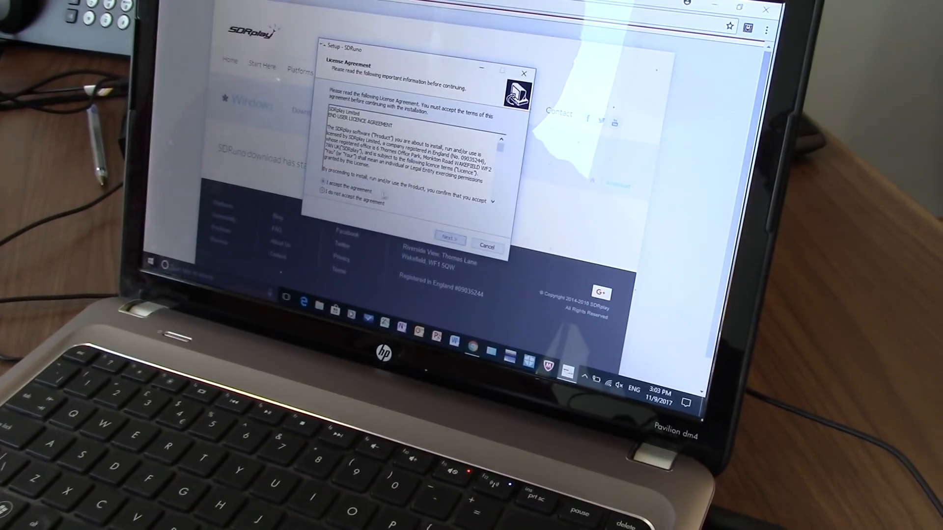
Step: Accept the licence, confirm the existing SDRuno folder, and install with a desktop shortcut
click(444, 241)
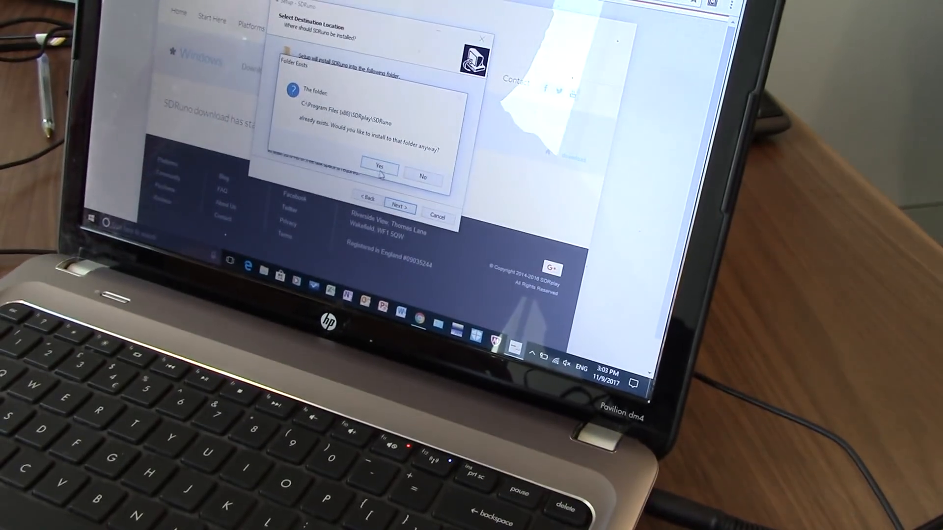
click(378, 166)
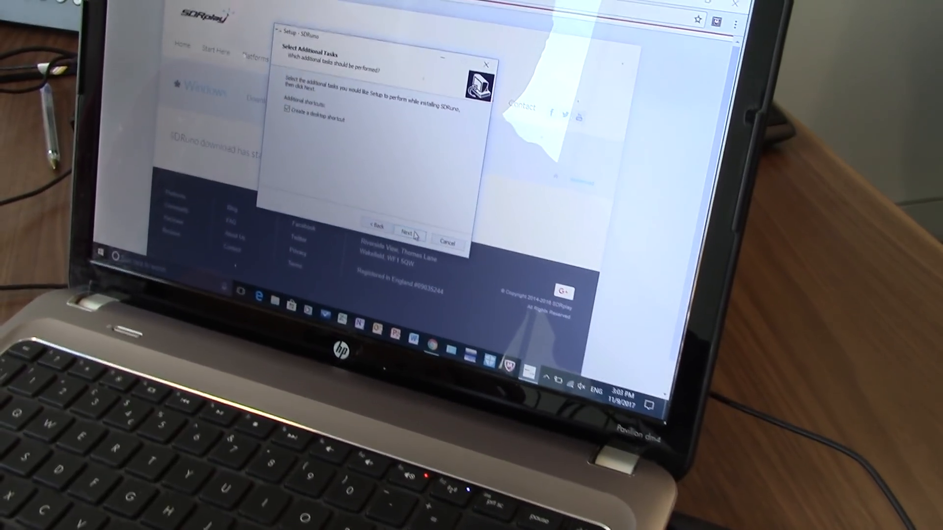
click(408, 235)
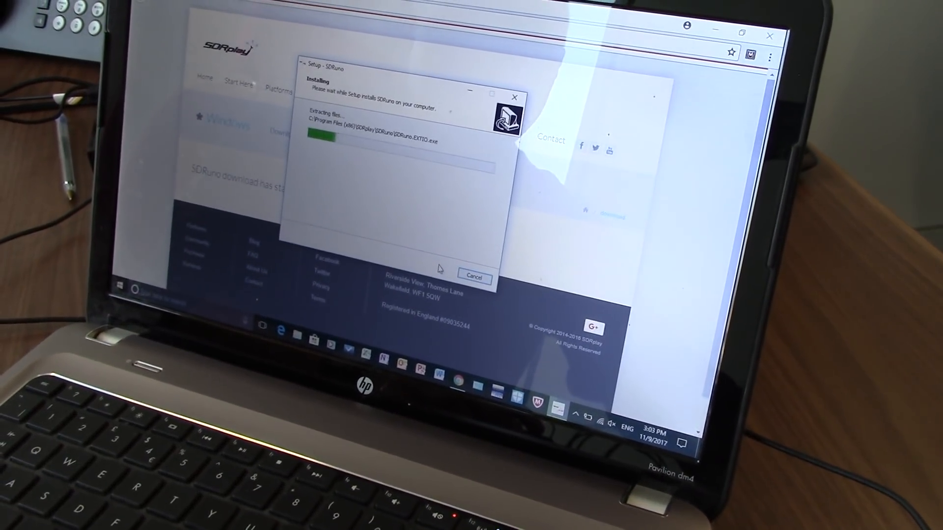